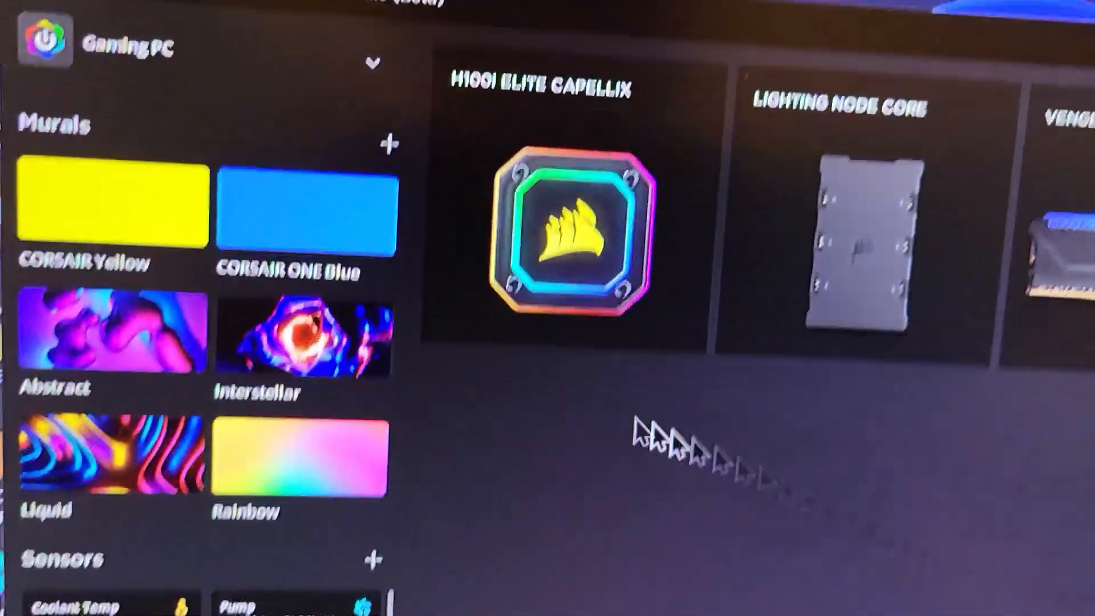
Show the H100i Elite Capellix Hardware Lighting page with the Spiral Rainbow preset listed
{"action": "left_click", "coordinate": [577, 213]}
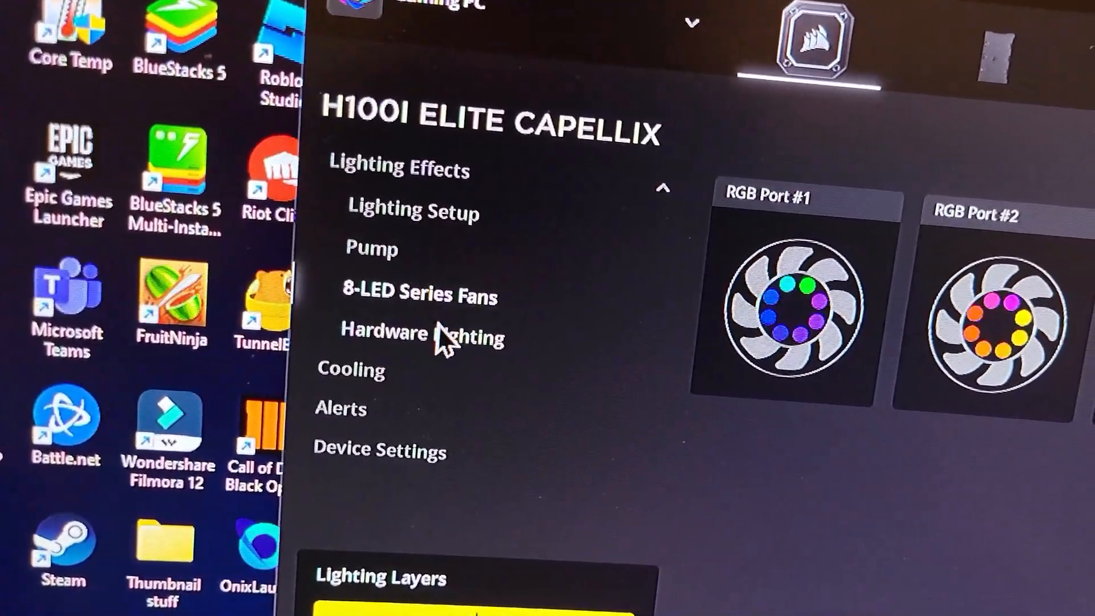
{"action": "left_click", "coordinate": [422, 335]}
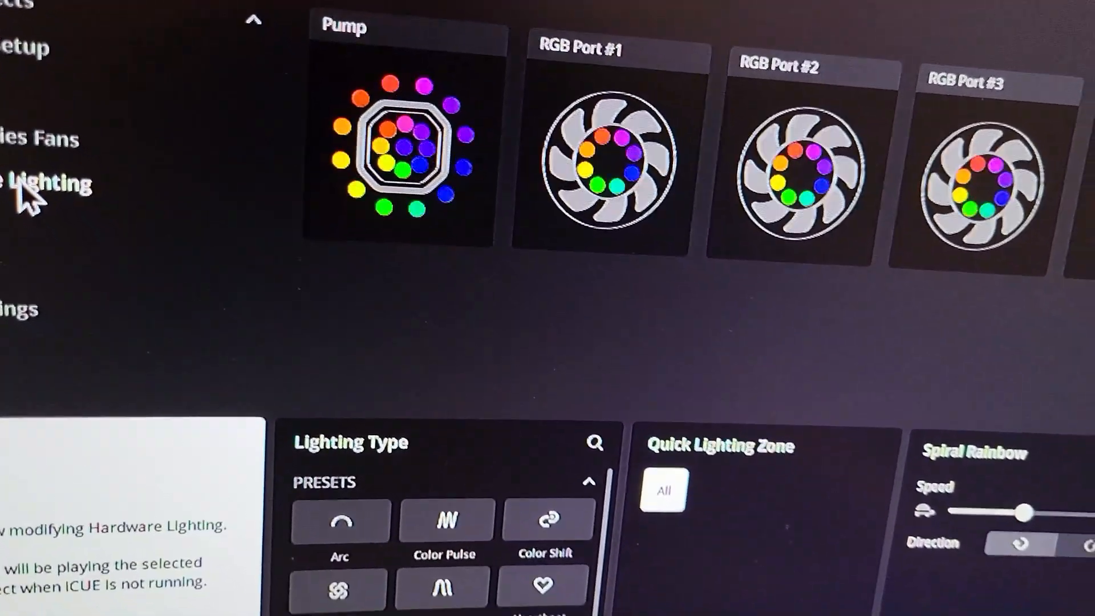
{"action": "scroll", "scroll_direction": "down", "scroll_amount": 3}
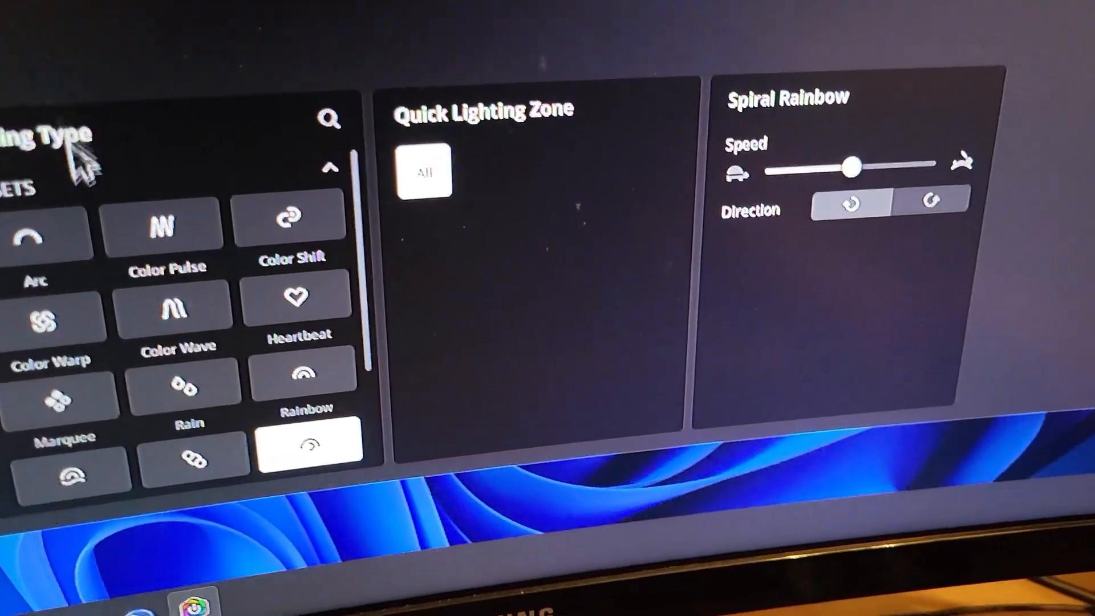